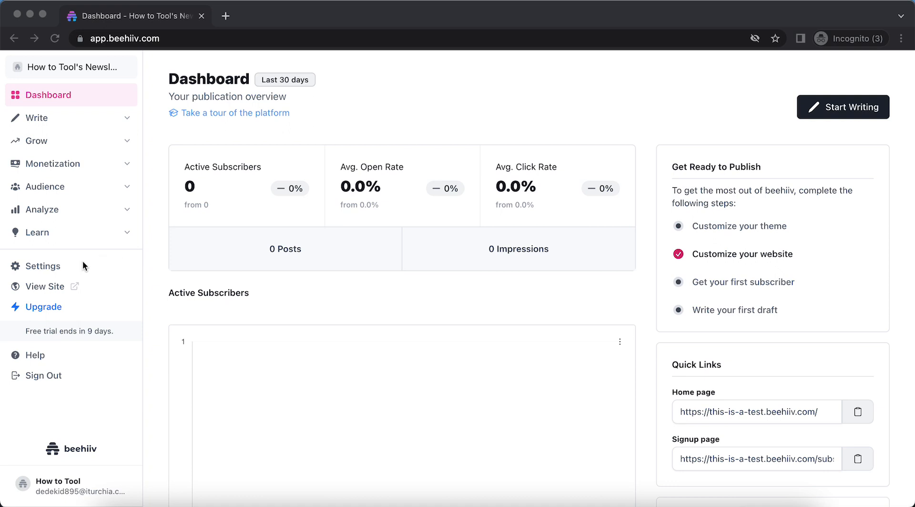
Navigate to the Welcome Email section of the publication's General settings.
left_click(41, 266)
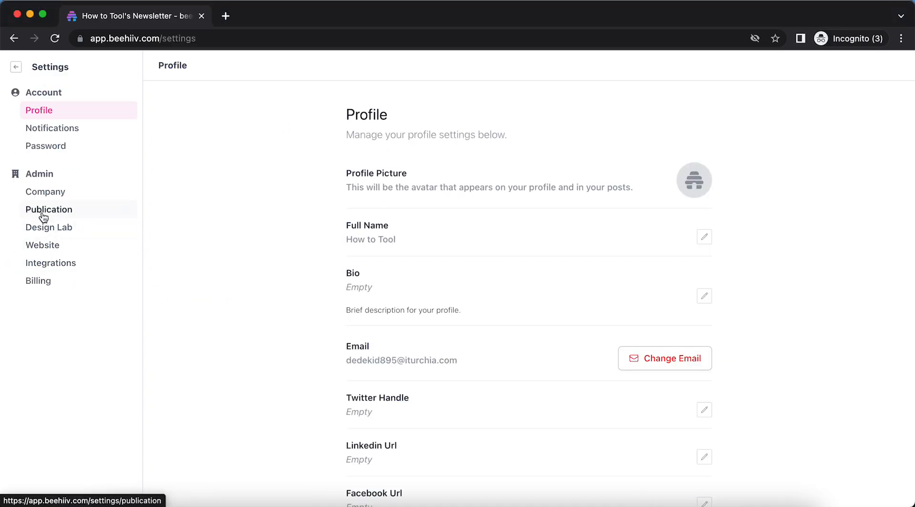
left_click(49, 208)
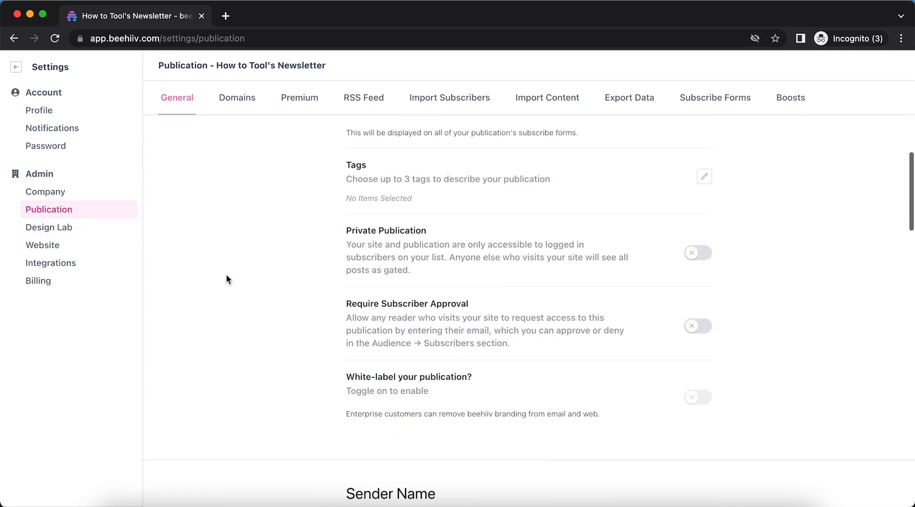
scroll("down", 3)
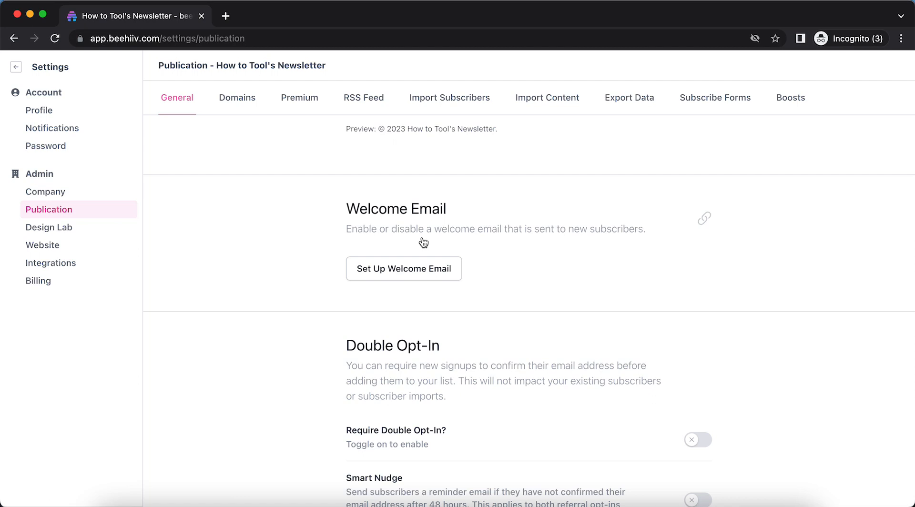
mouse_move(538, 239)
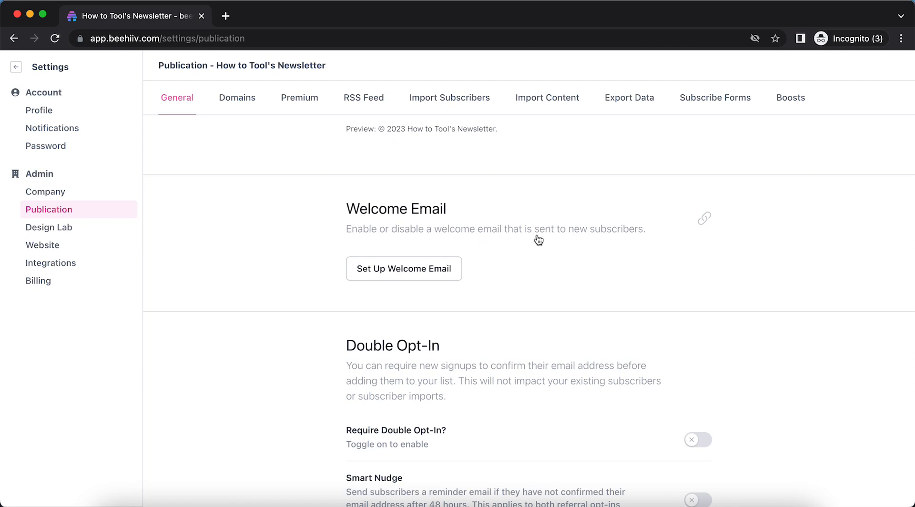
mouse_move(389, 272)
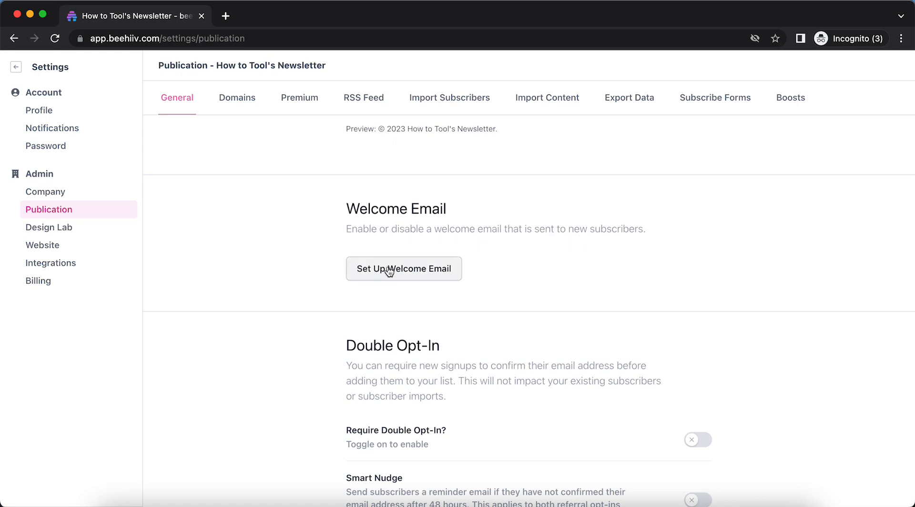
Enable sending the welcome email and set its subject to 'Welcome to How to Tool!'.
left_click(403, 269)
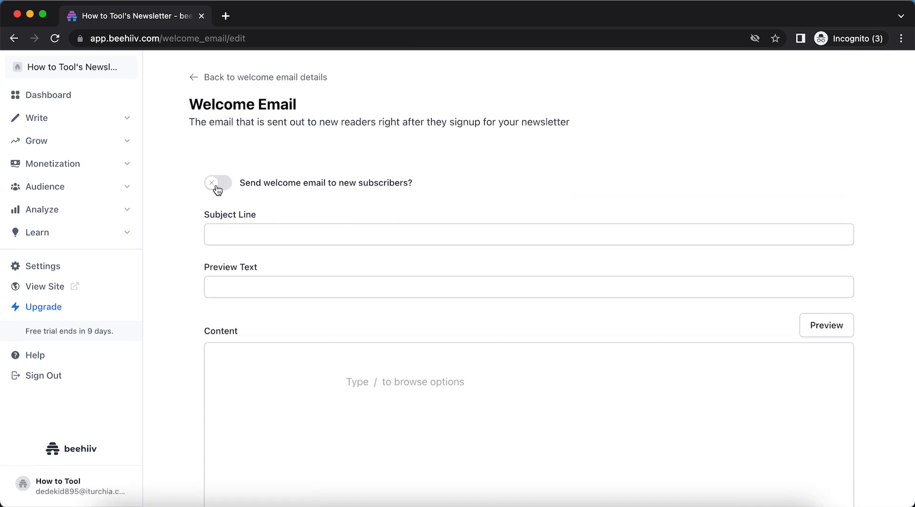
left_click(218, 183)
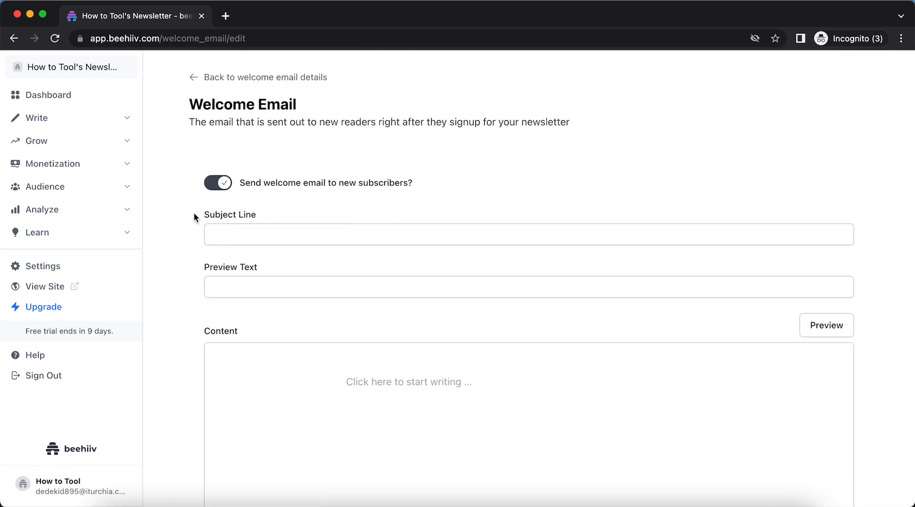
left_click(528, 235)
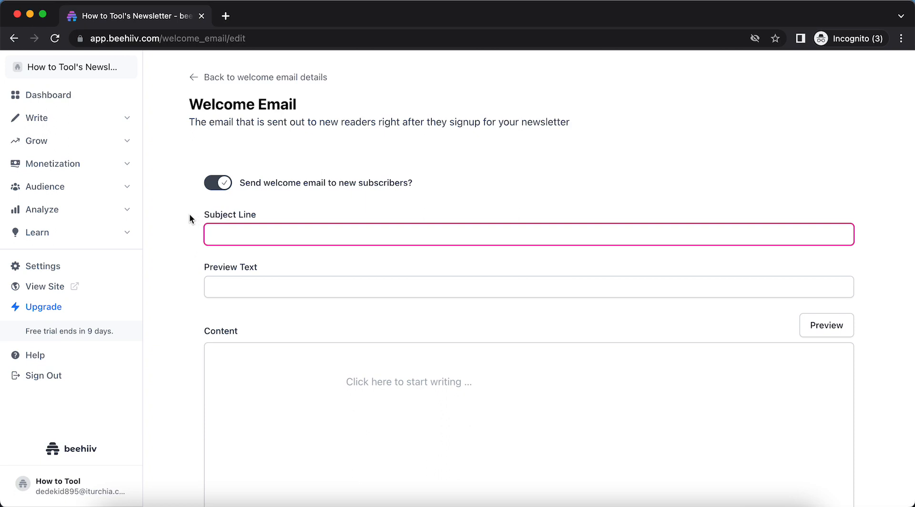
type("Welcome")
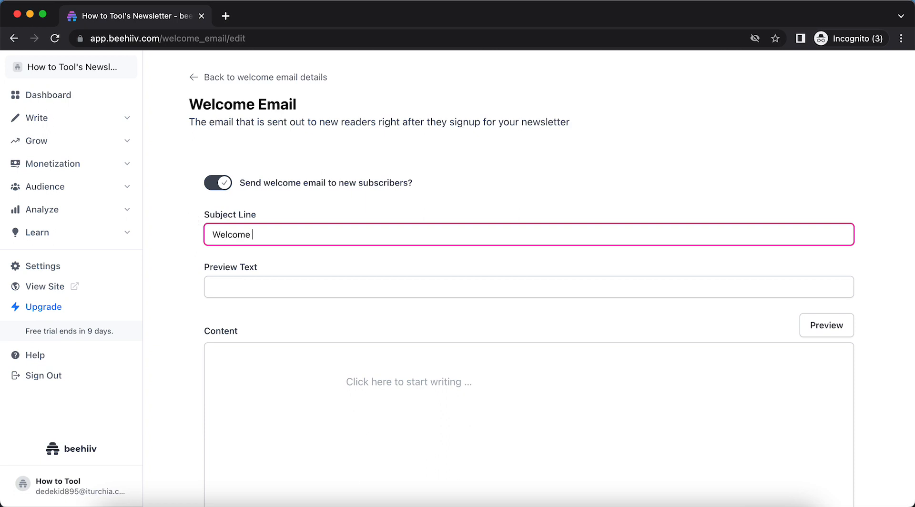
type("to How")
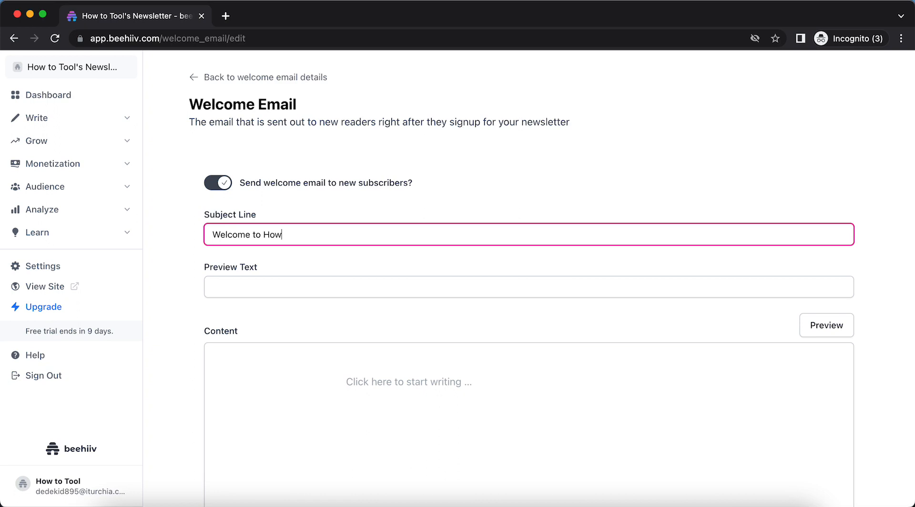
type("to Tool")
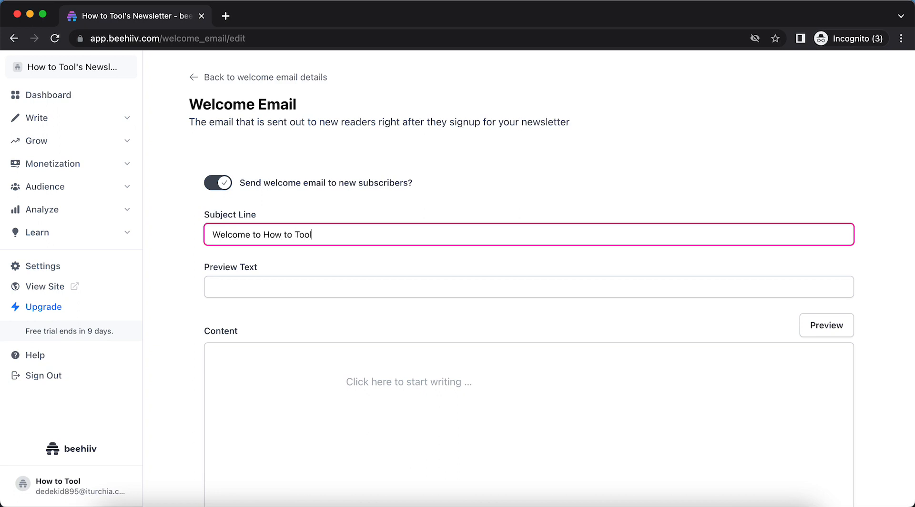
Set the preview text to 'Let the journey begin.'.
left_click(525, 287)
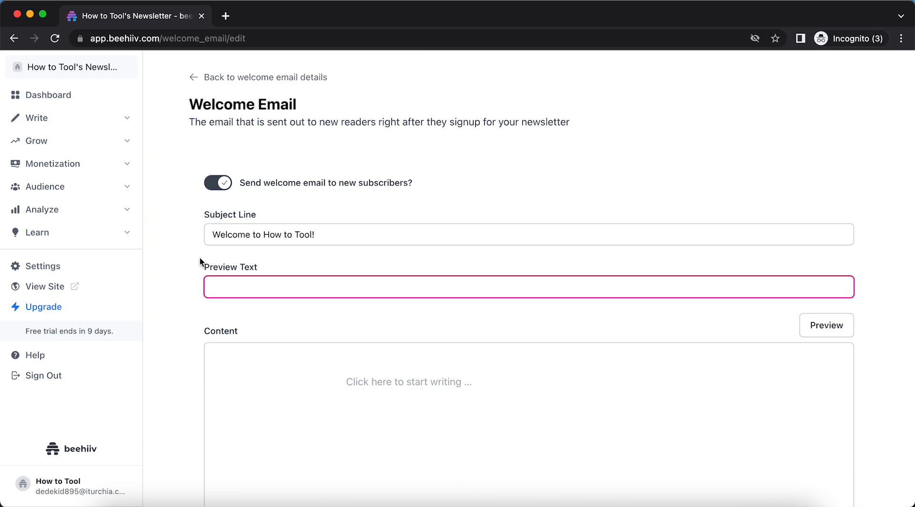
type("Let the")
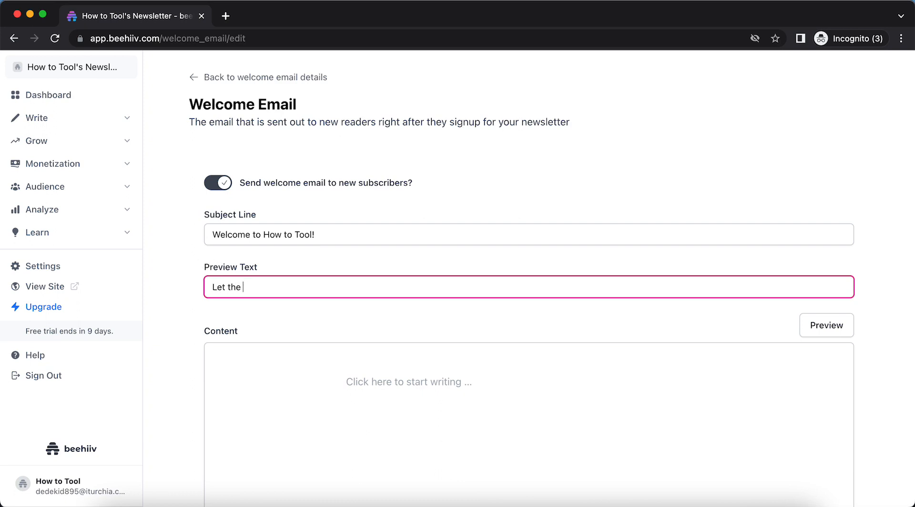
type("journey begin.")
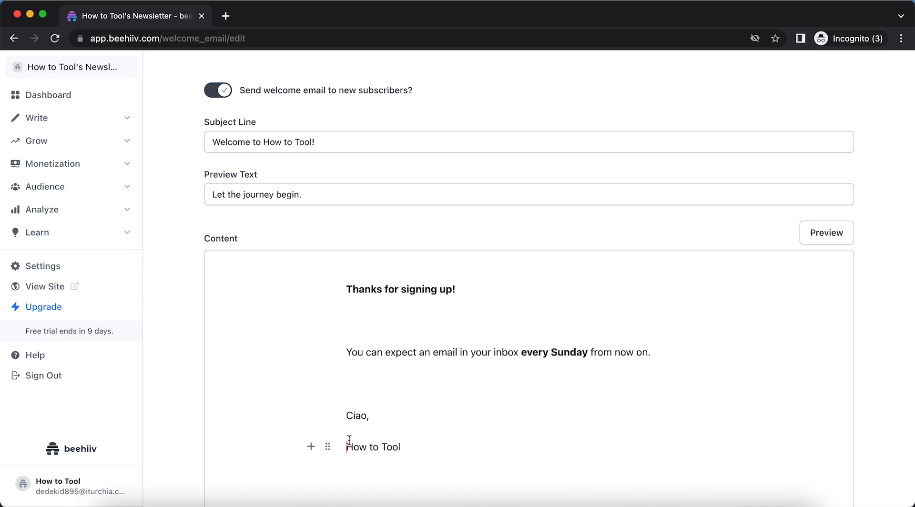
Select the 'Thanks for signing up!' line and bring up the heading level choices for it.
scroll("down", 3)
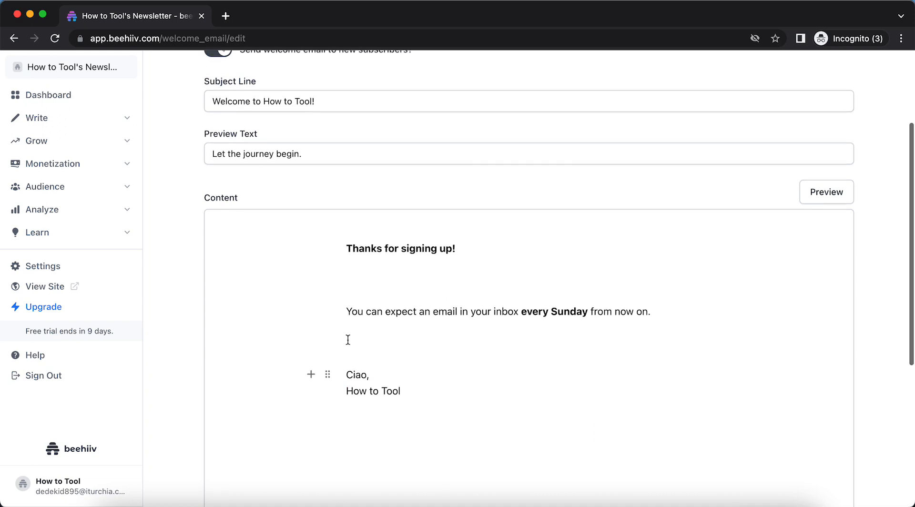
left_click(328, 233)
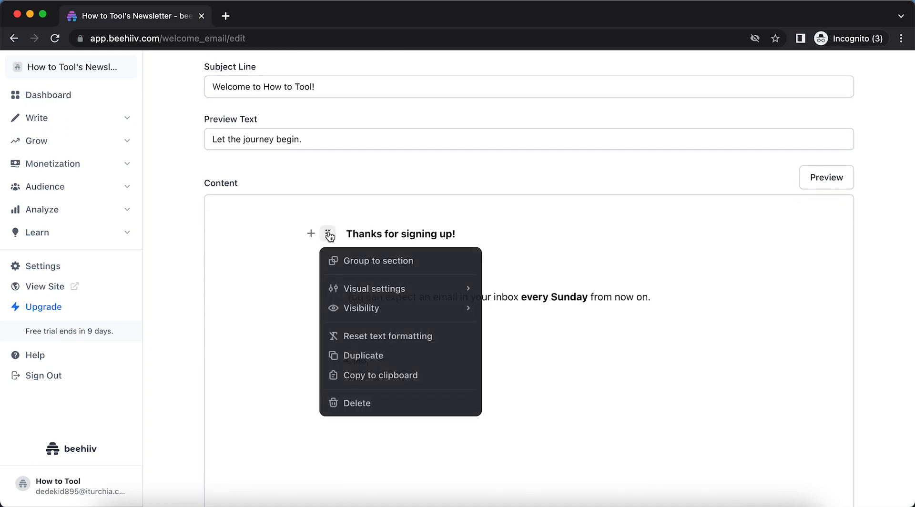
mouse_move(376, 288)
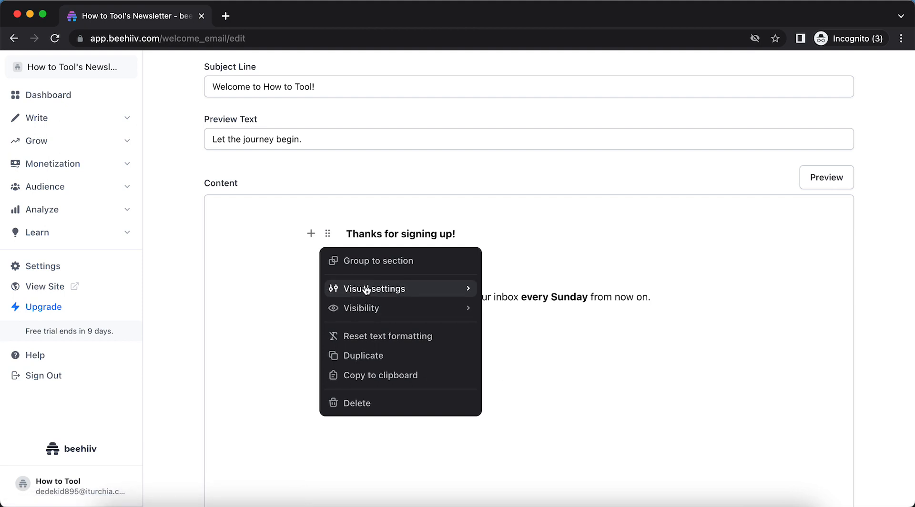
left_click(376, 288)
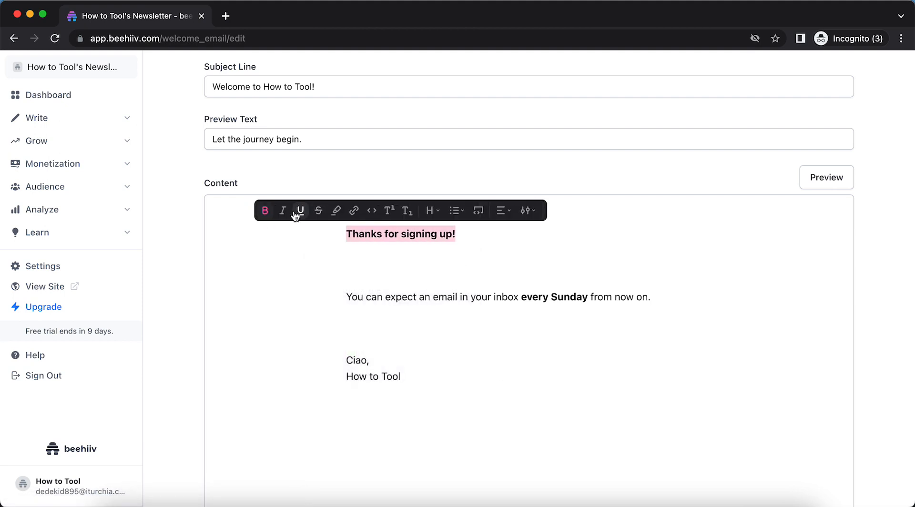
left_click(430, 209)
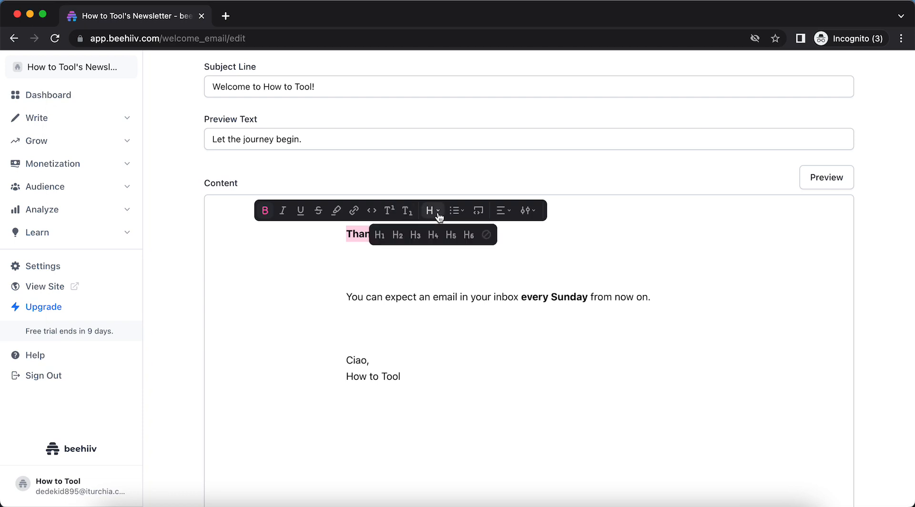
mouse_move(417, 234)
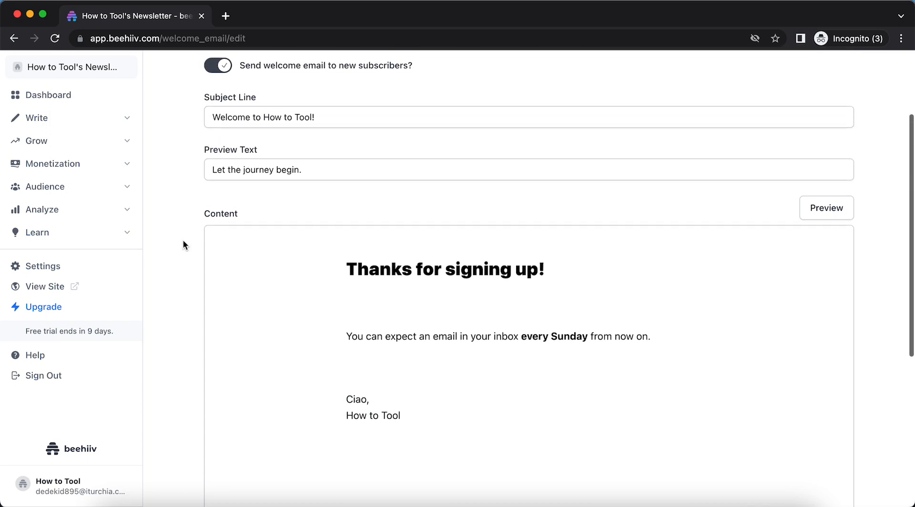
Save the welcome email and launch a preview of it.
scroll("down", 3)
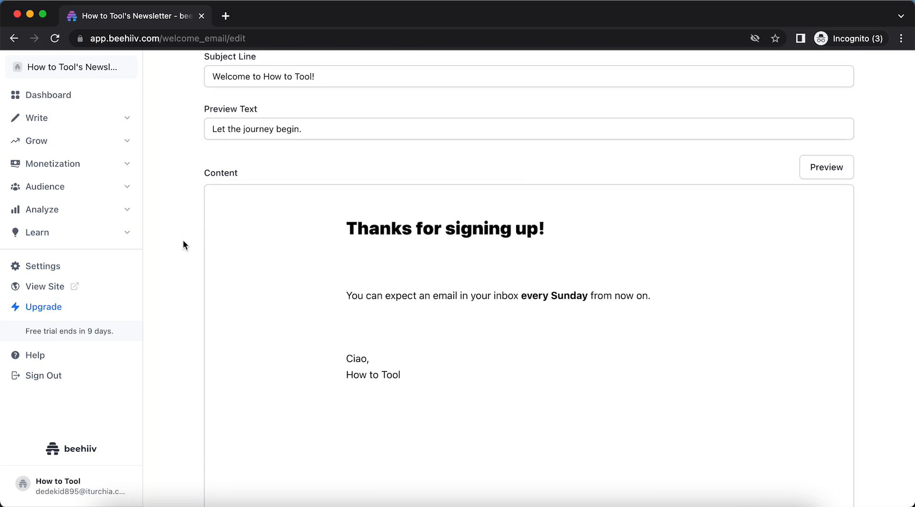
scroll("down", 3)
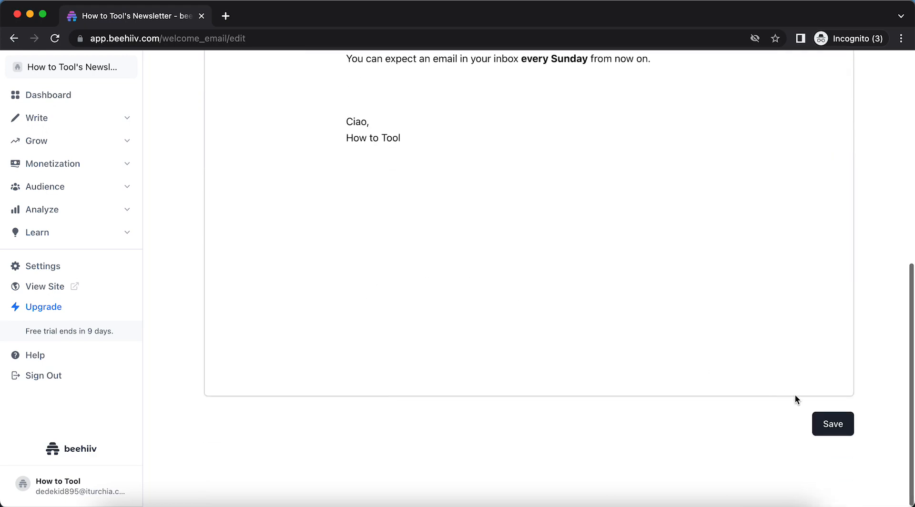
left_click(832, 423)
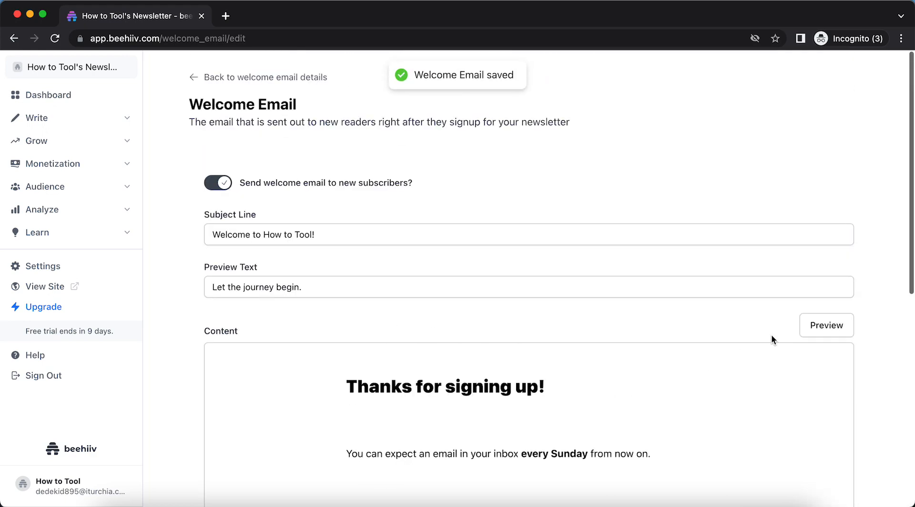
left_click(826, 325)
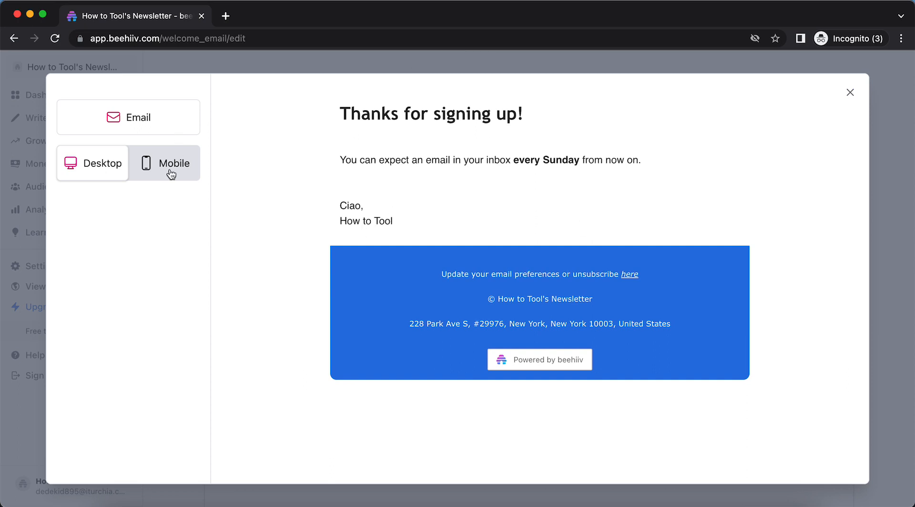
Switch the preview's Mobile/Desktop view, then close the preview dialog.
left_click(173, 163)
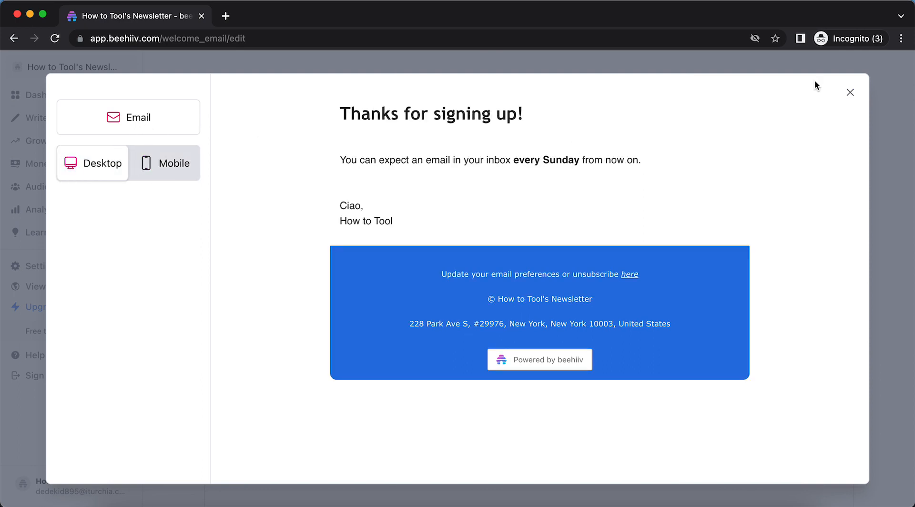
left_click(850, 92)
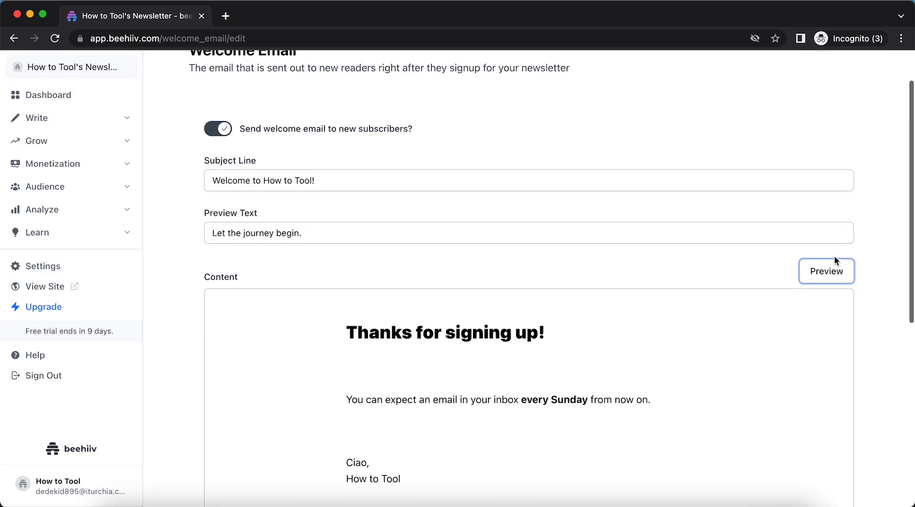
scroll("down", 3)
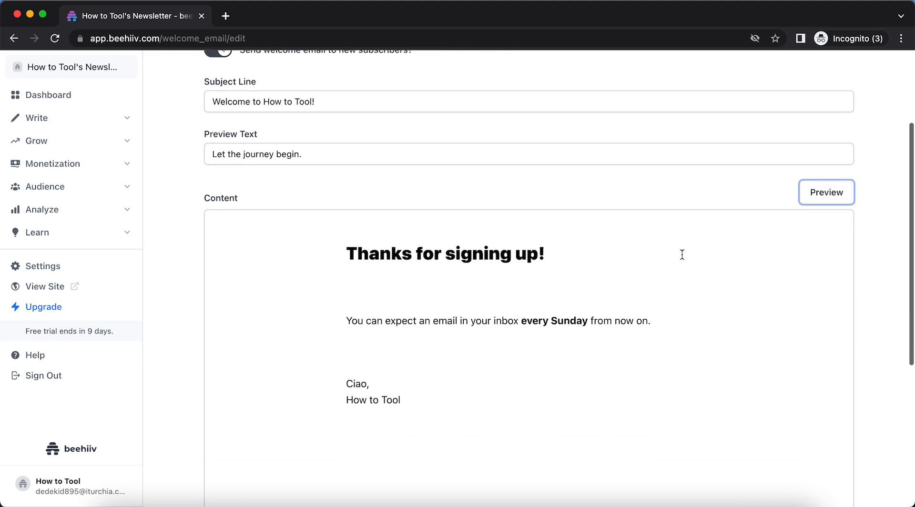
mouse_move(256, 305)
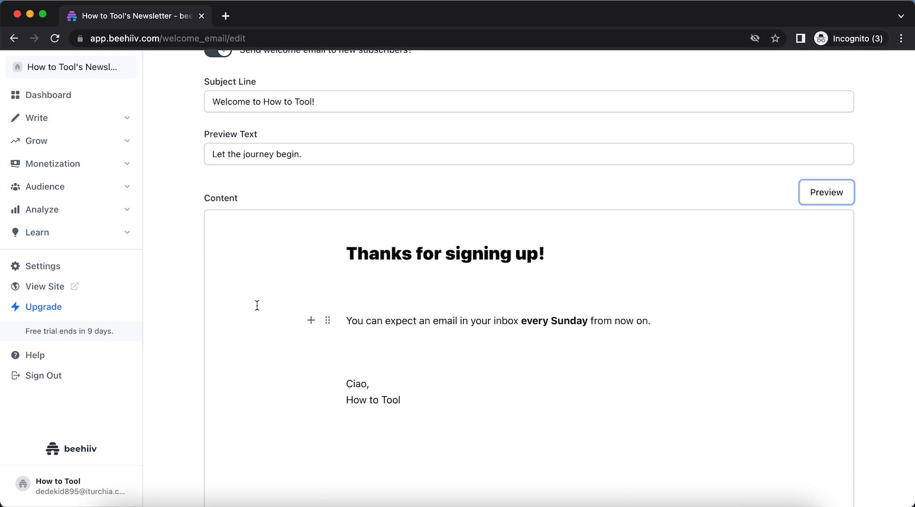
mouse_move(879, 388)
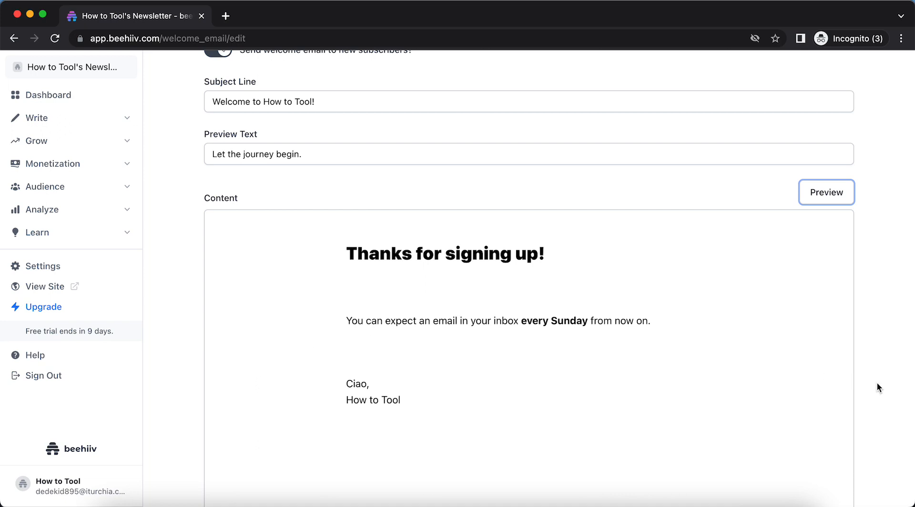
mouse_move(879, 395)
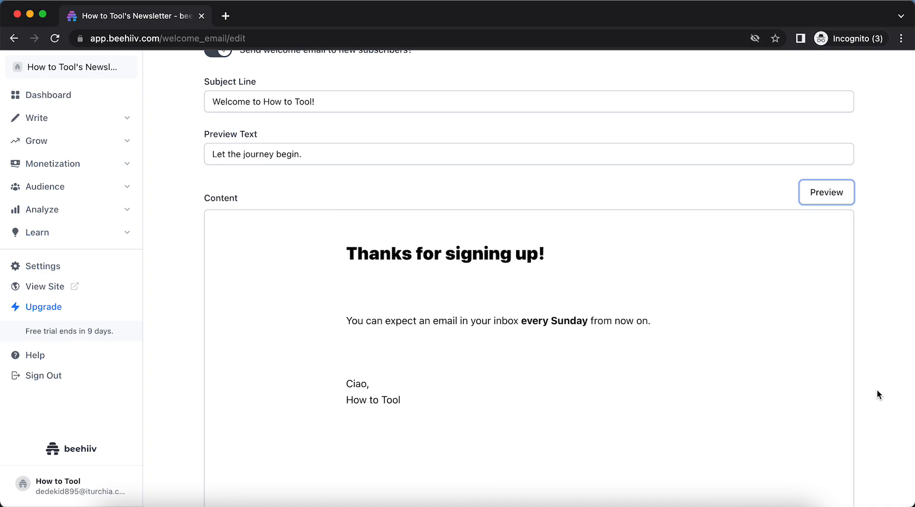